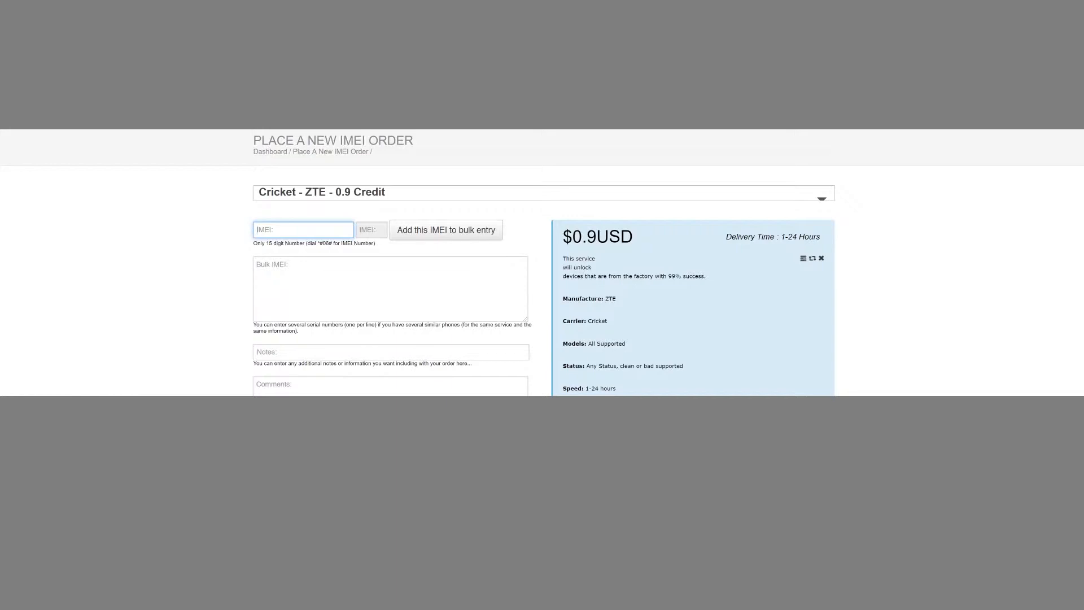
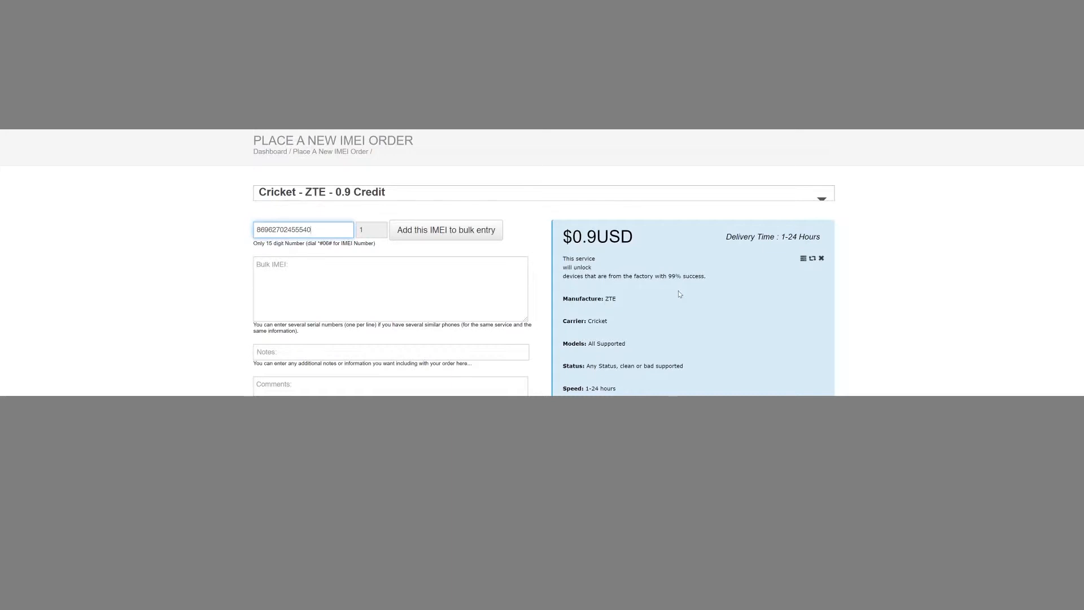
Enter the phone's IMEI (starting 8696) in the Cricket - ZTE order's IMEI field
{"action": "double_click", "coordinate": [595, 388]}
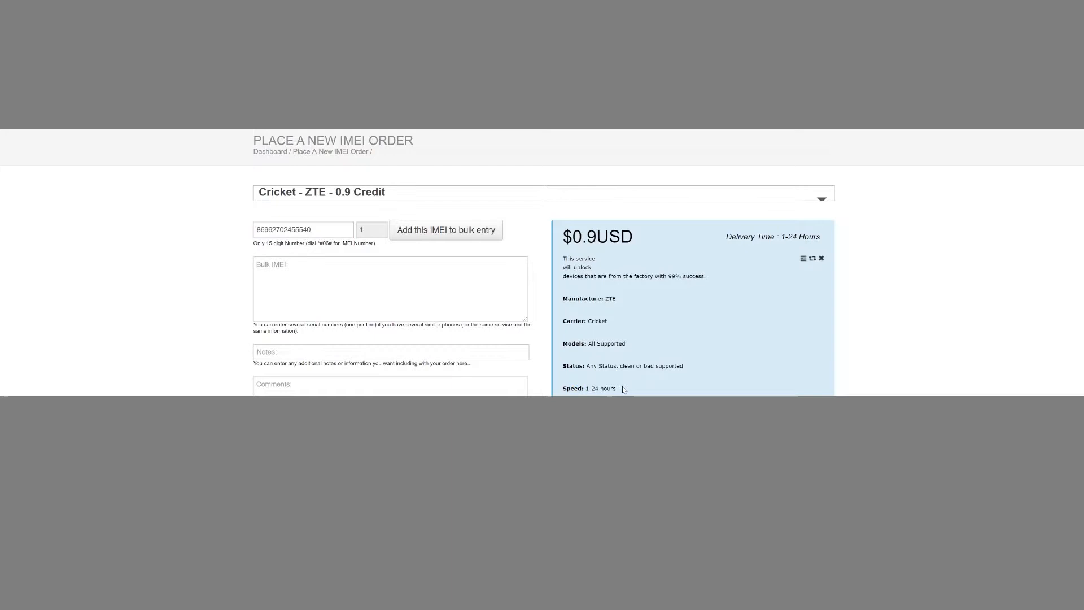
{"action": "mouse_move", "coordinate": [649, 359]}
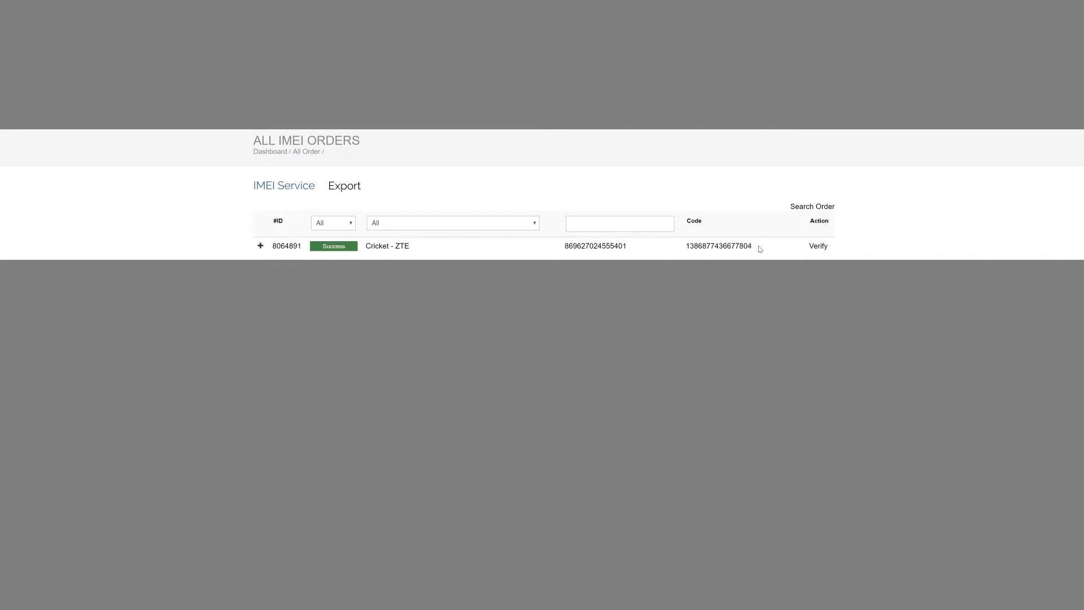
Select the Cricket - ZTE order's unlock code in the Code column to copy it
{"action": "double_click", "coordinate": [718, 246]}
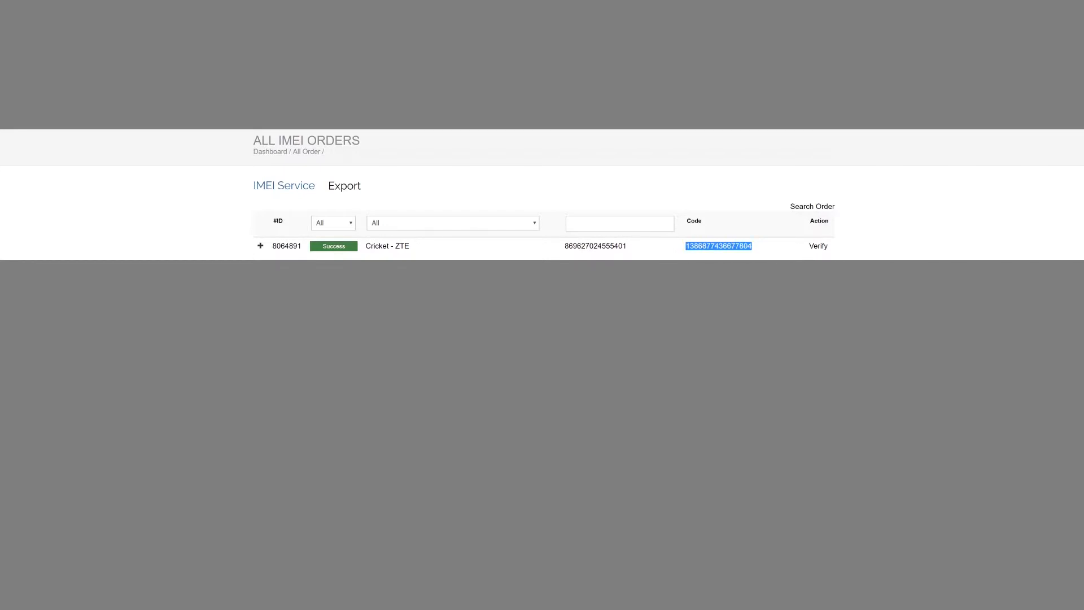